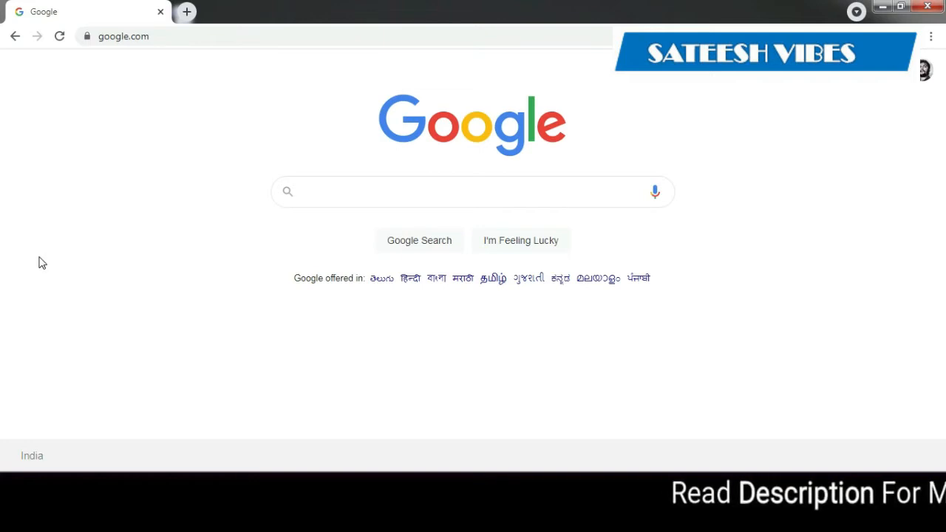
Step: Search Google for 'uidai' so the official uidai.gov.in site is listed first
click(473, 192)
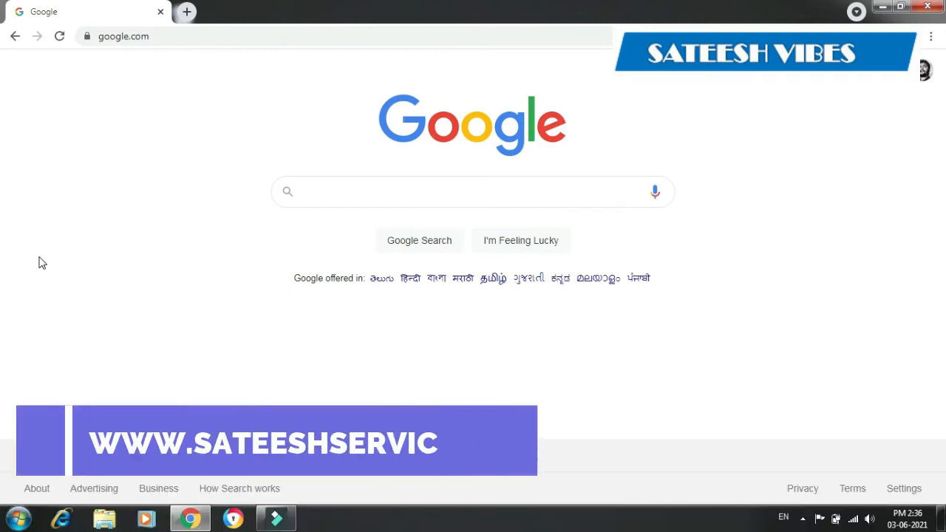
click(473, 192)
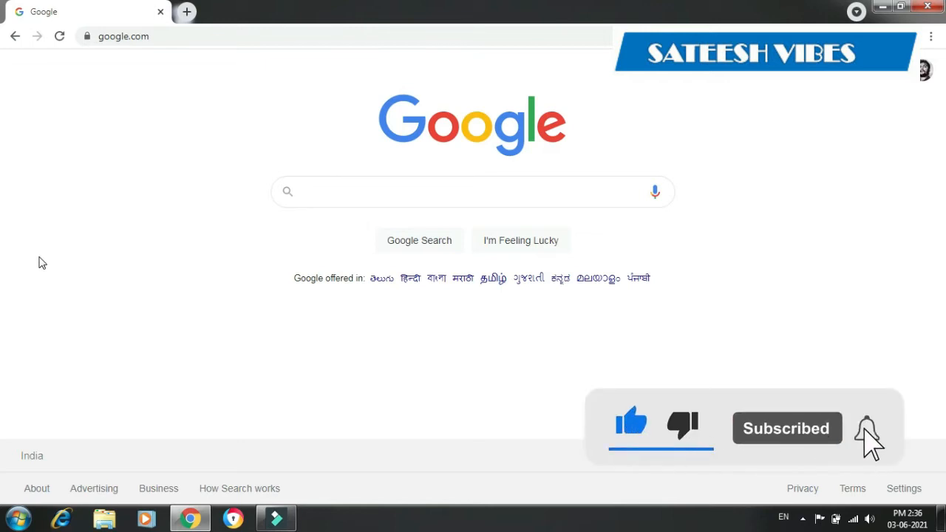
click(472, 192)
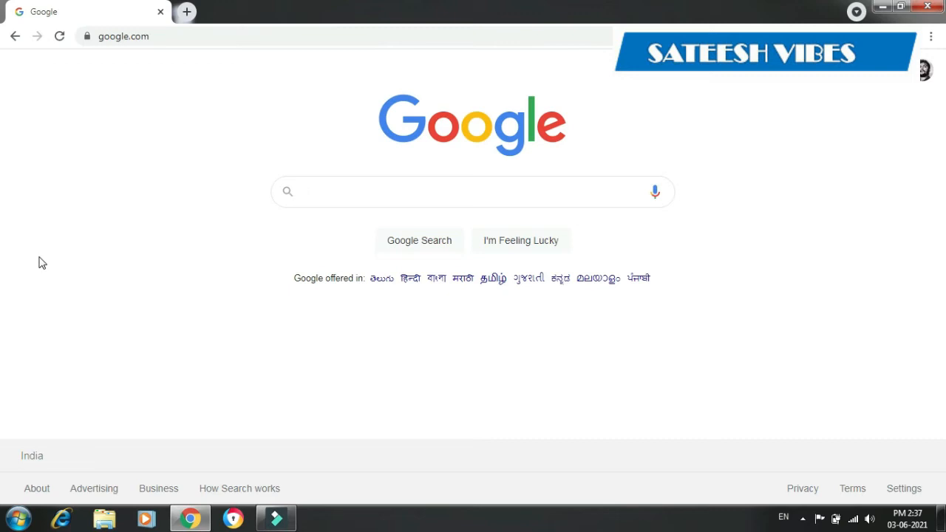
click(473, 192)
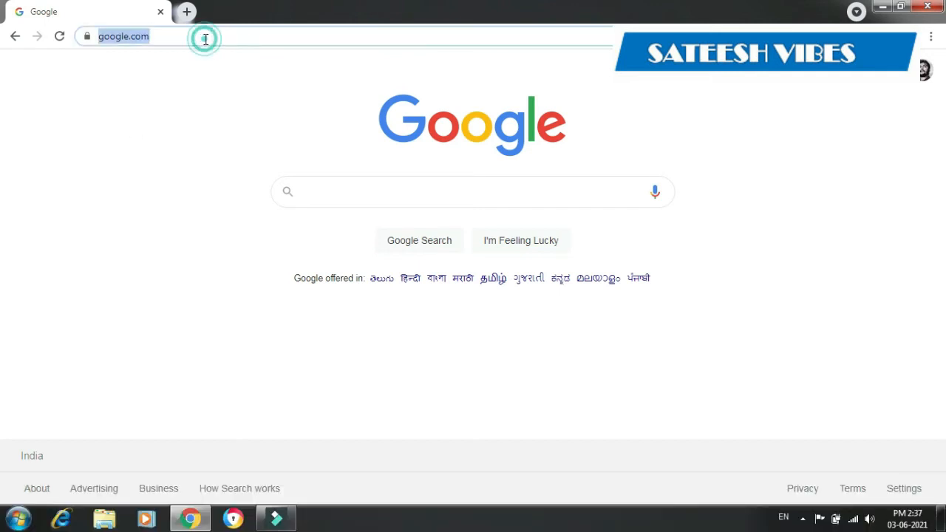
click(148, 35)
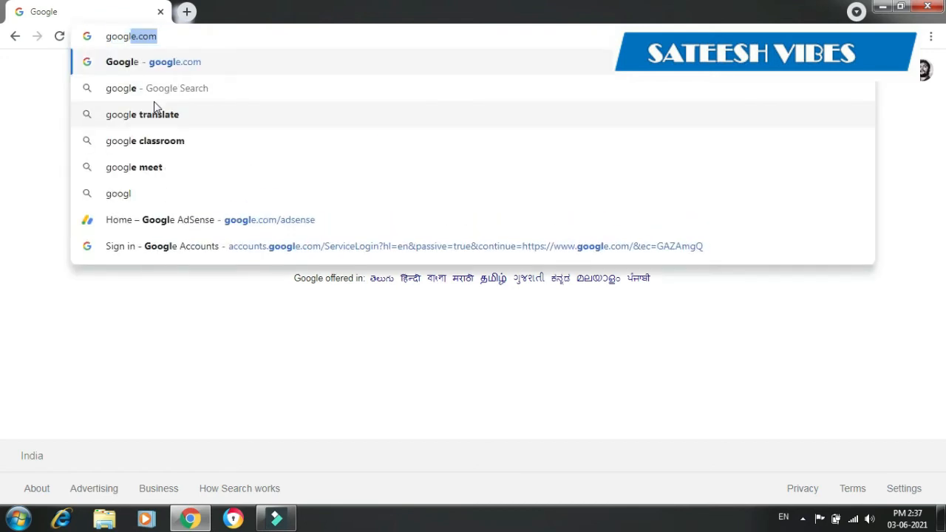
click(154, 62)
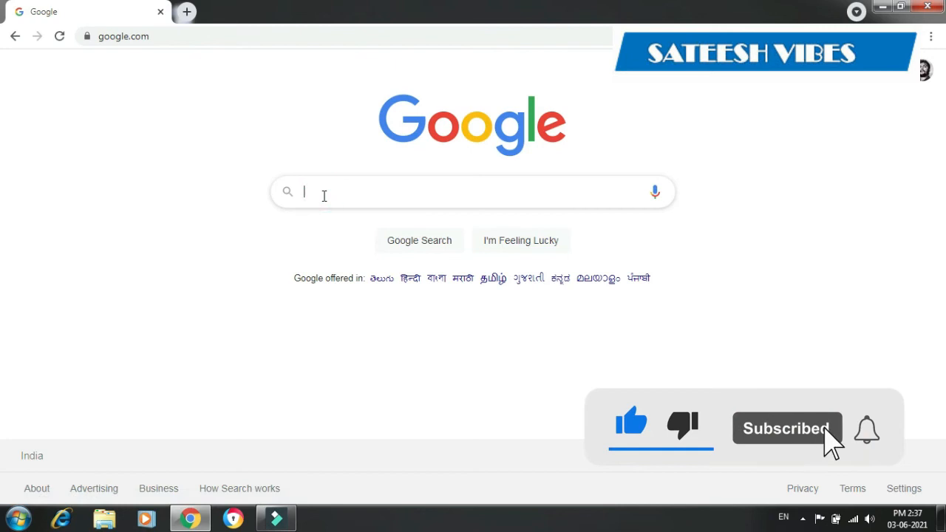
text(uidai)
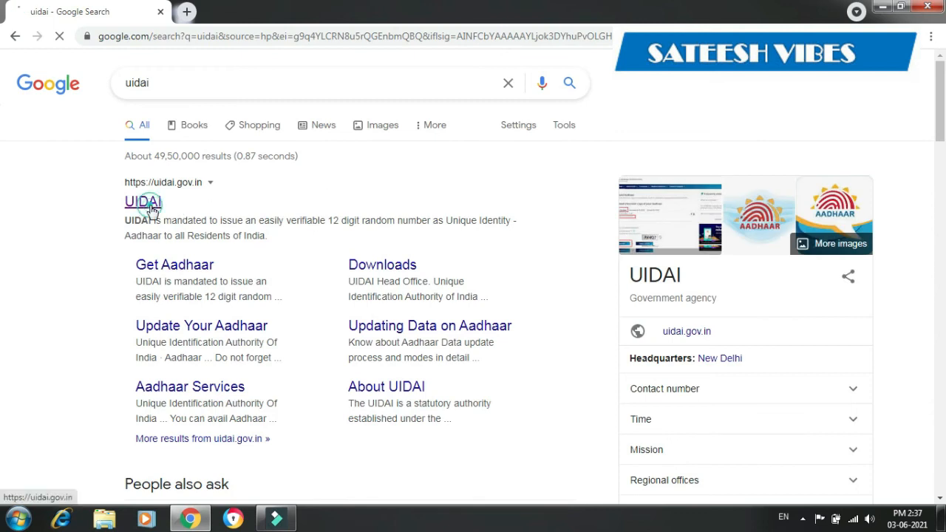
Step: Go to the official UIDAI site and reach Book an Appointment from the My Aadhaar services list
click(142, 201)
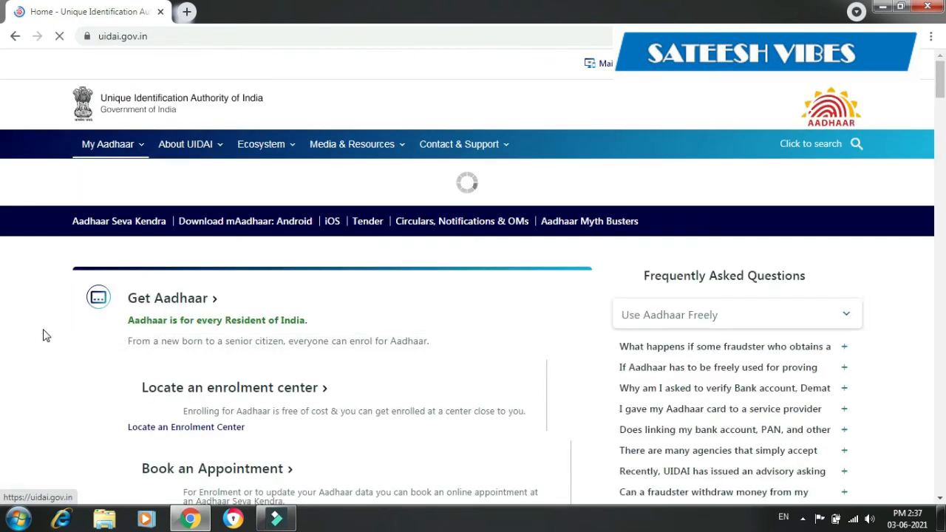
click(186, 143)
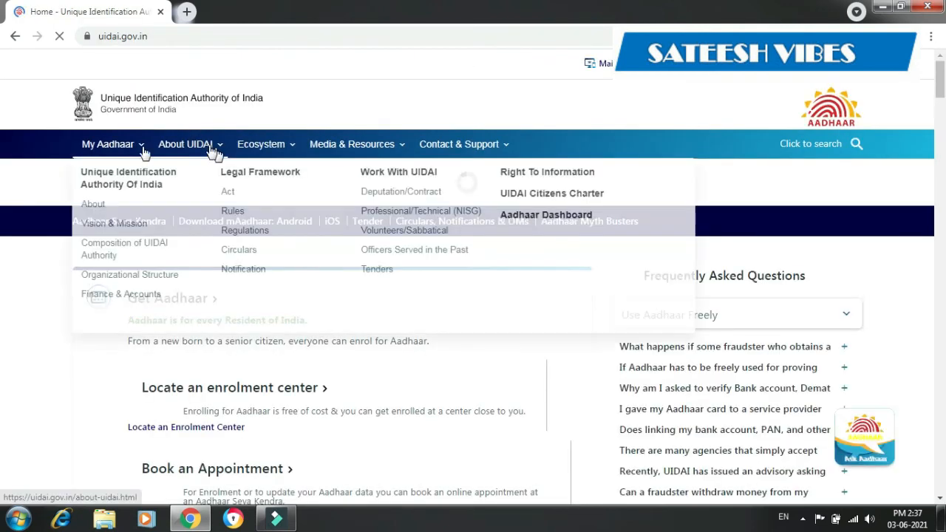
click(106, 145)
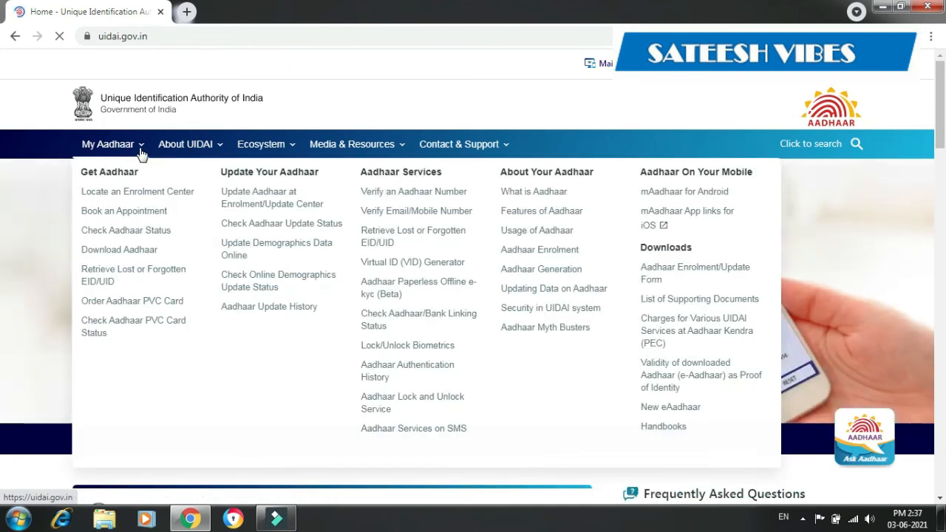
mouse_move(124, 210)
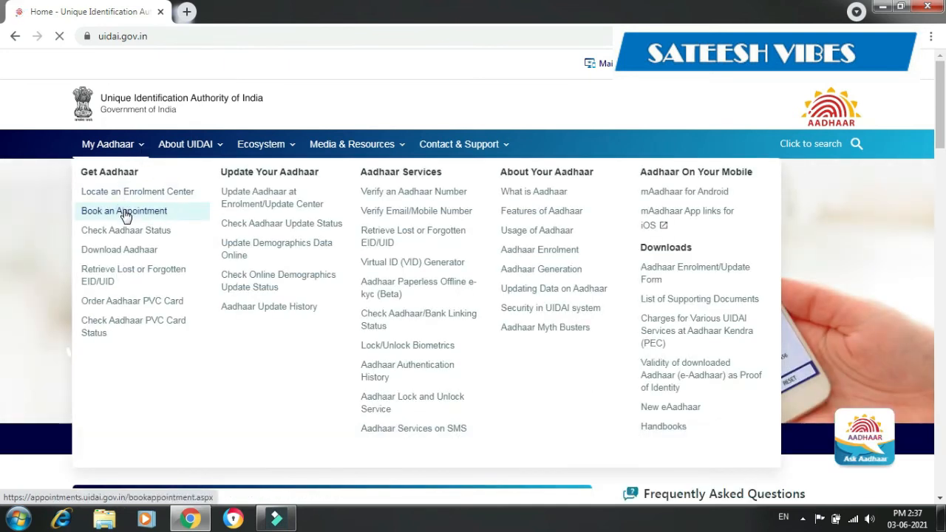
click(124, 210)
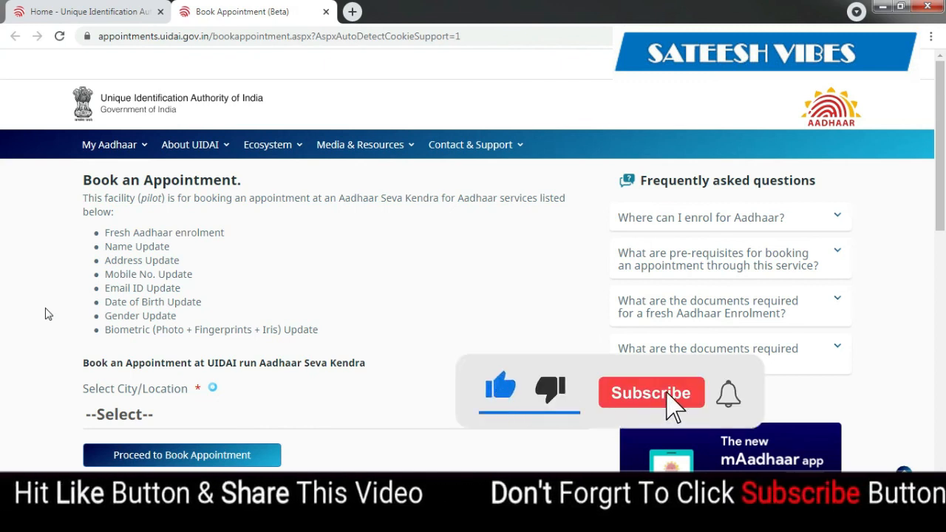
Step: Keep the Book an Appointment page ready for choosing an Aadhaar Seva Kendra city
click(650, 393)
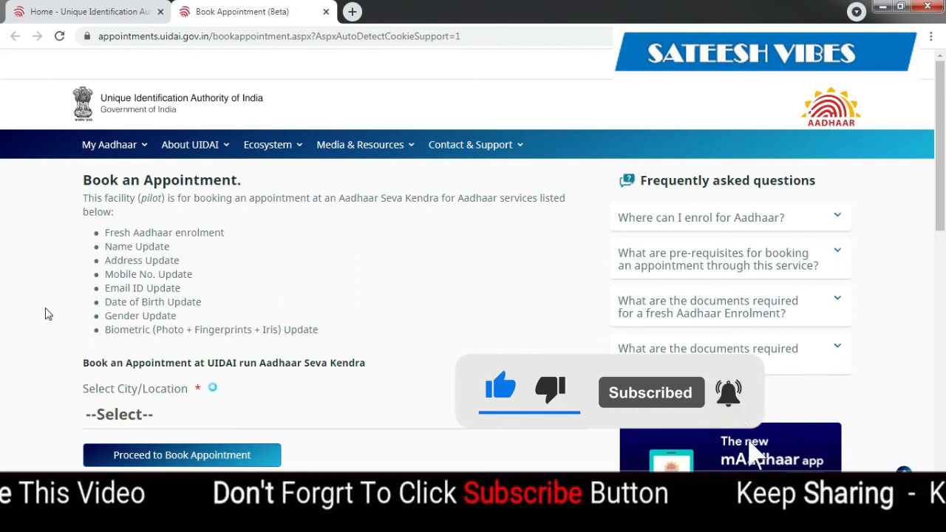